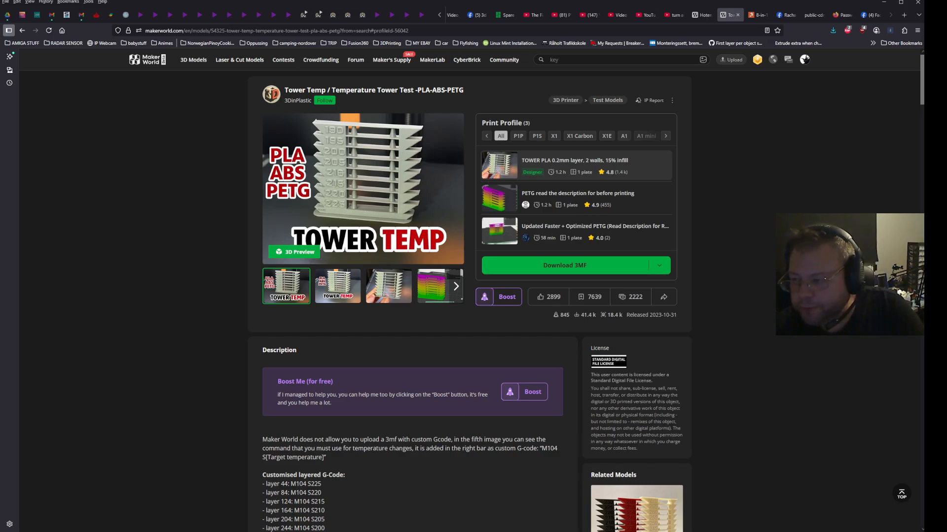
Step: Search for 'hello kitty', 'pumpkin' and 'ptfe connector' models before returning to the project
text(hello kitty)
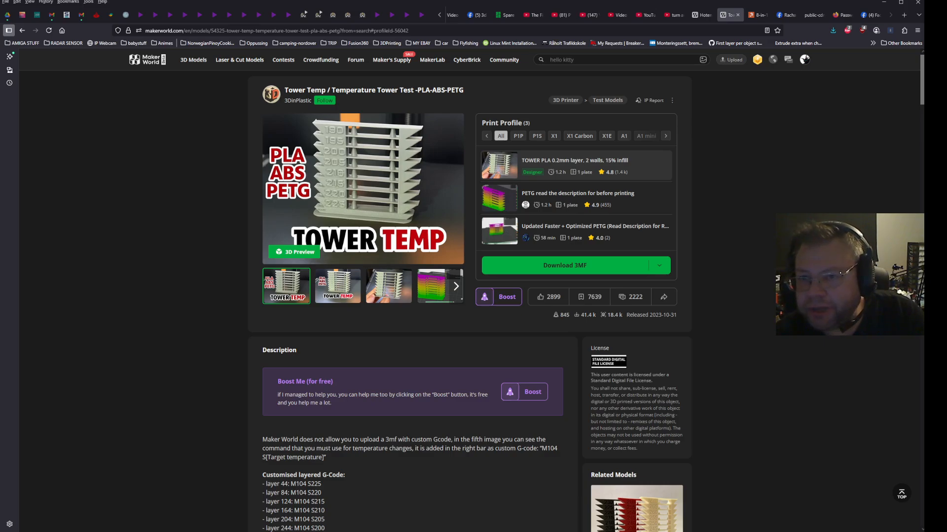
text(pumpkin)
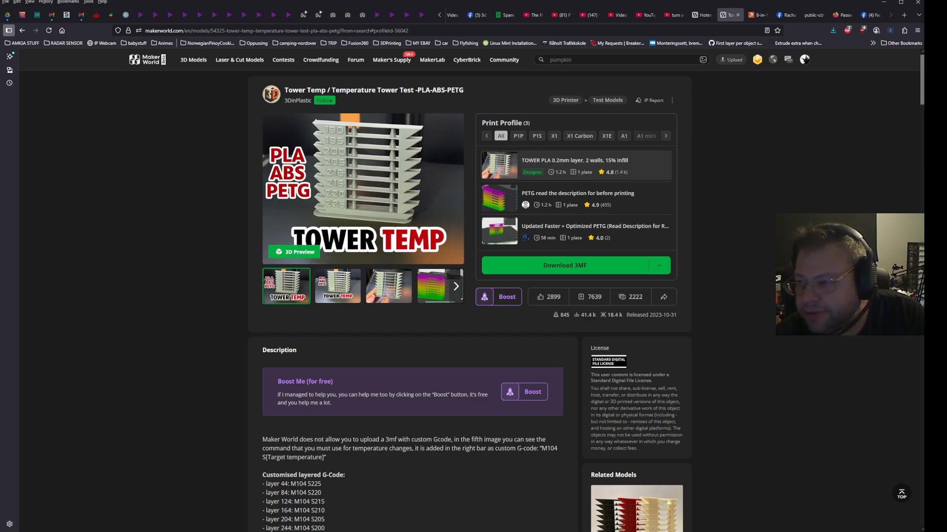
text(ptfe connector)
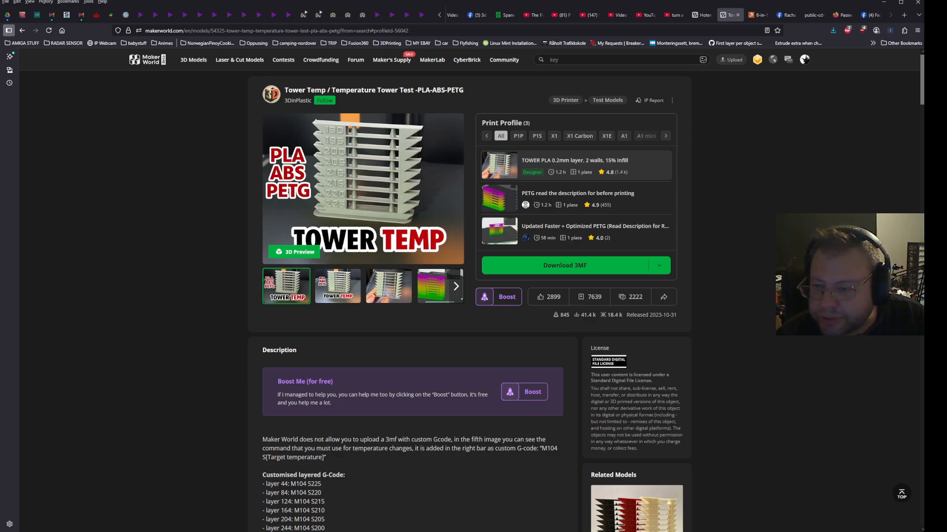
text(hello kitty)
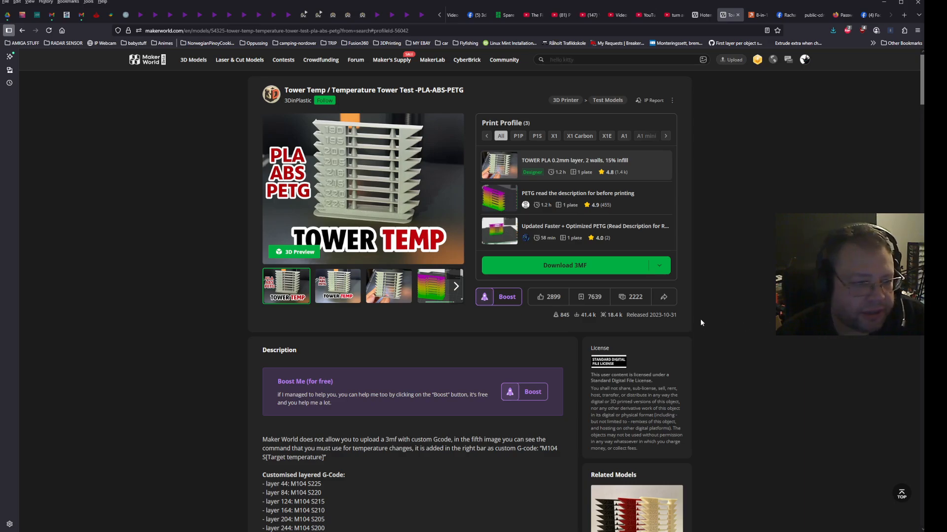
scroll(down, 3)
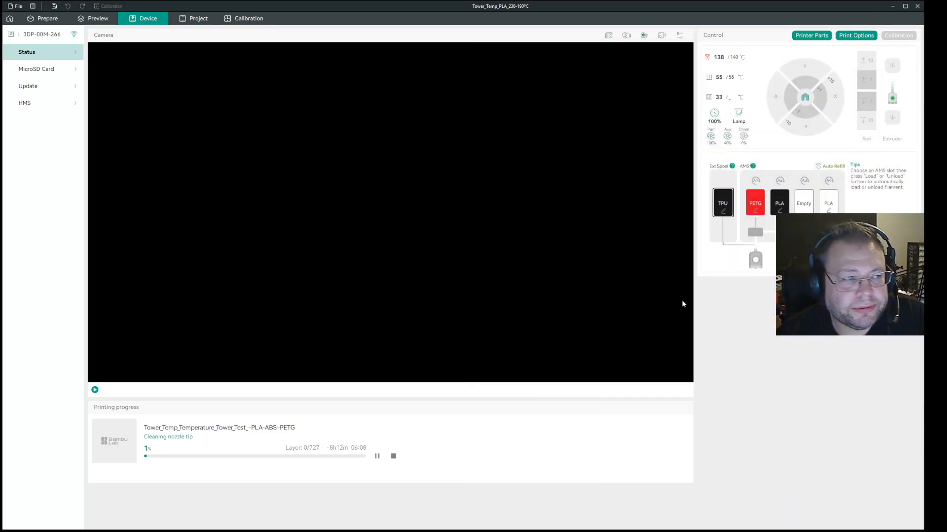
Step: Show the Tower_Temp project plate in Prepare after a brief look at the Device view
click(46, 17)
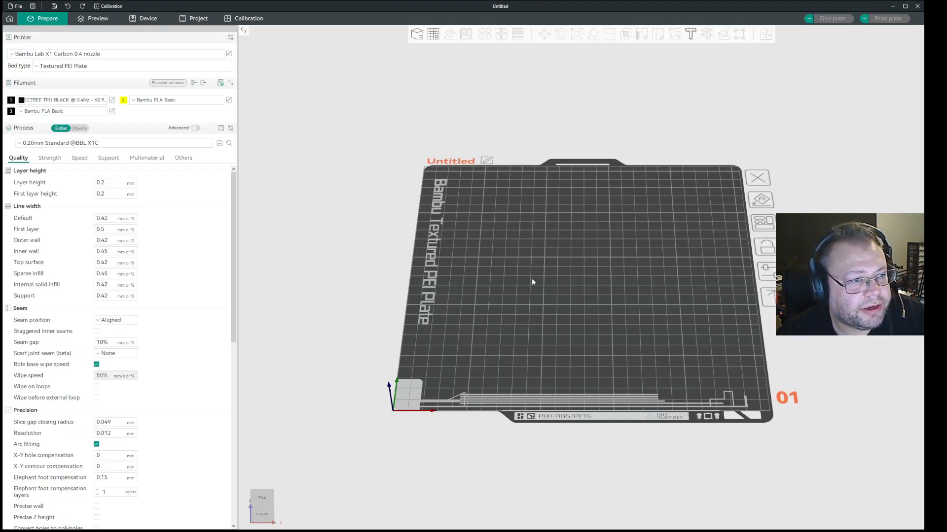
click(148, 18)
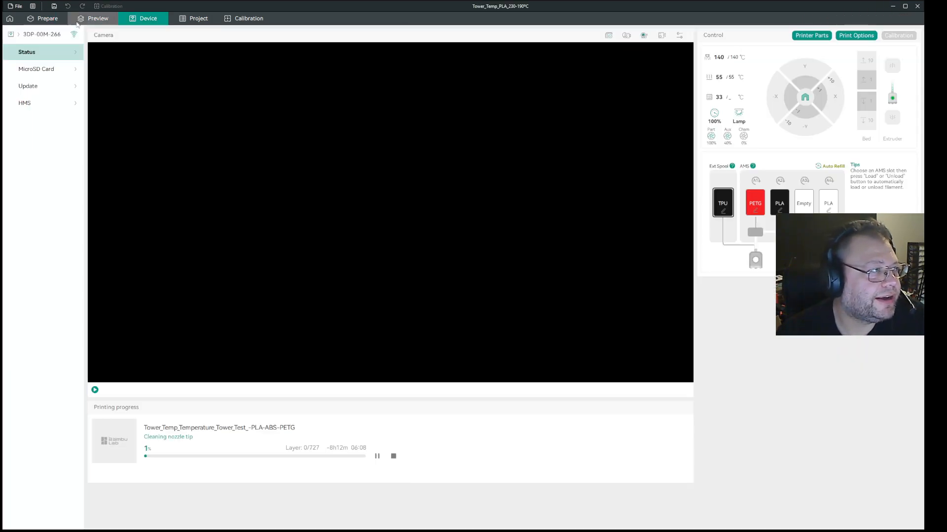
click(46, 18)
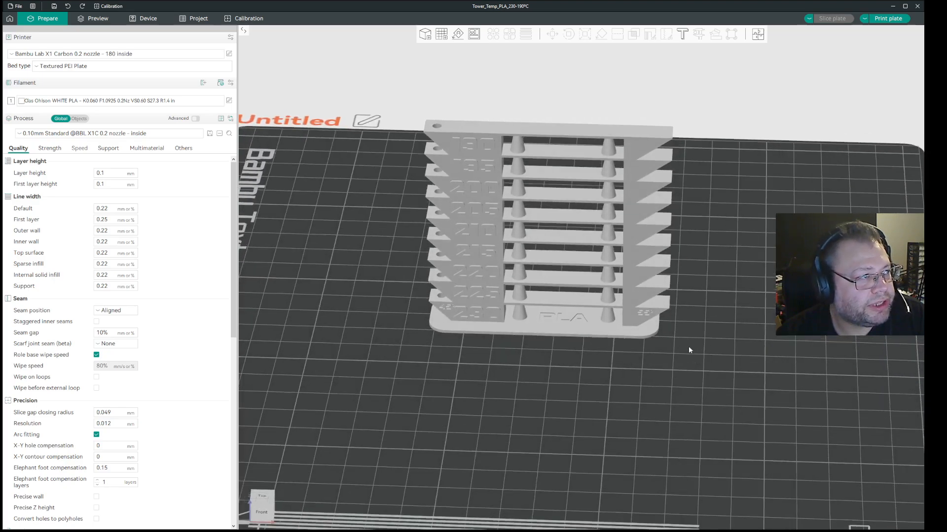
Step: Slice the plate in Preview, trying first layer height 0.2 then restoring 0.1 to reslice
click(98, 18)
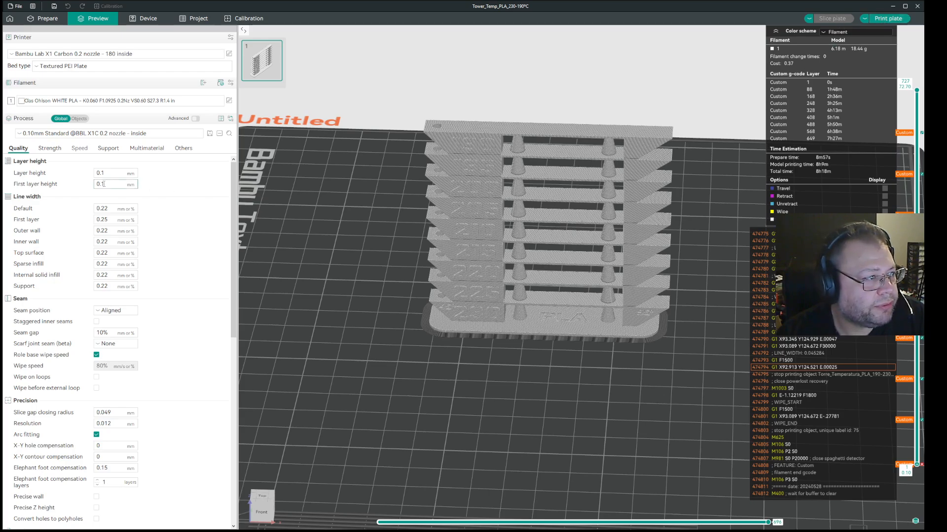
text(0.2)
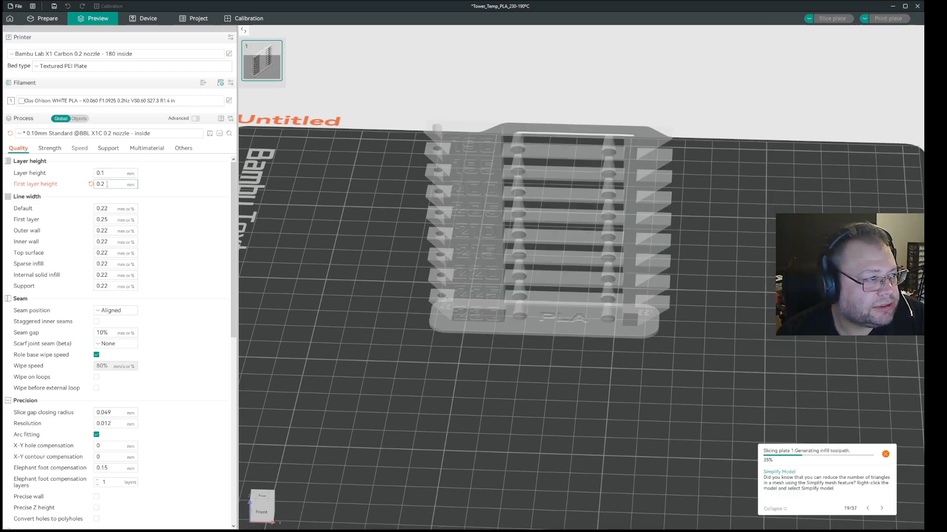
text(0.1)
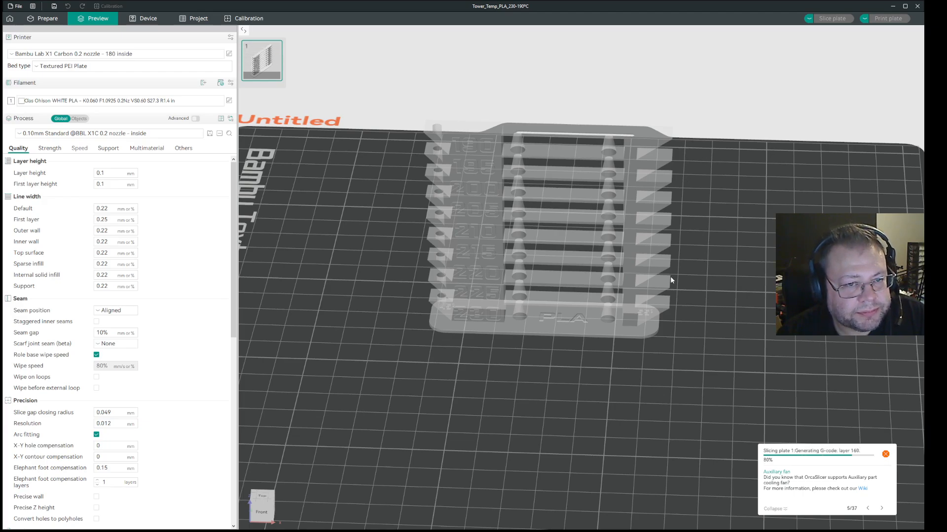
mouse_move(729, 364)
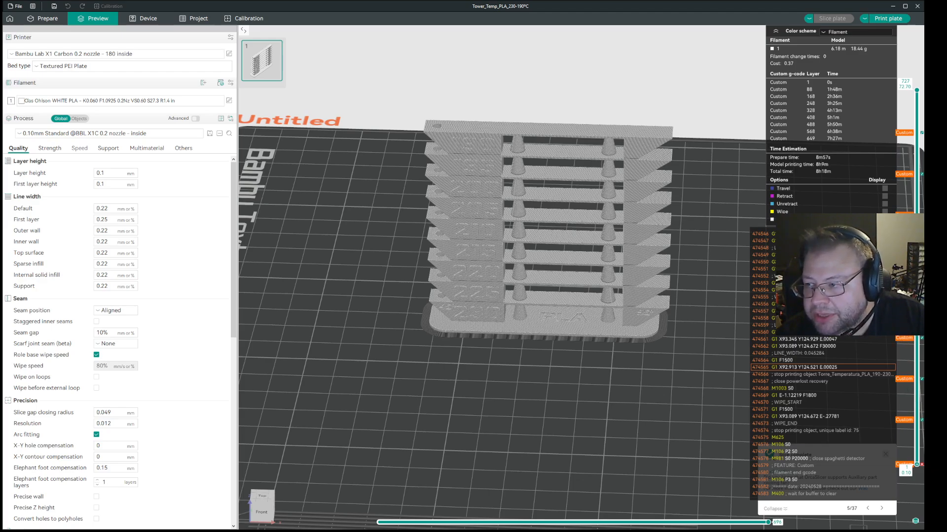
Step: Set the preview colour scheme from Filament to Temperature
click(856, 32)
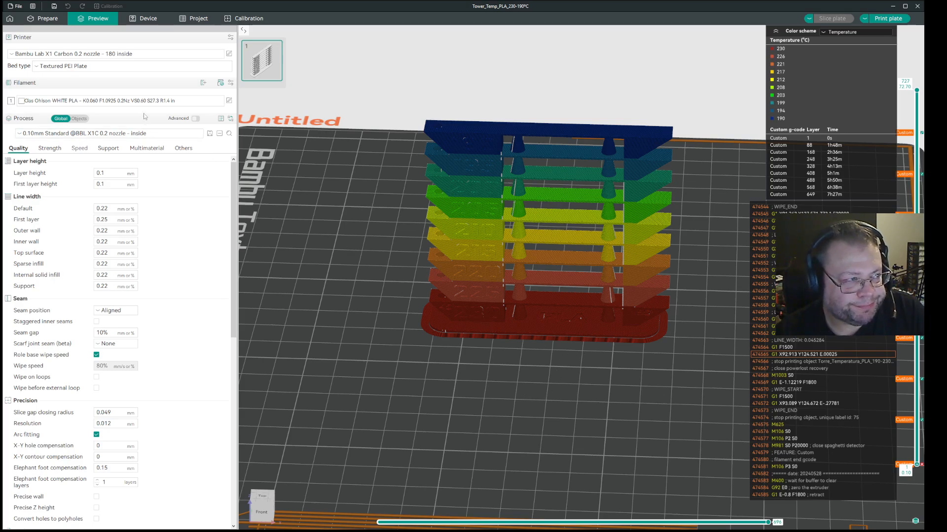
mouse_move(528, 326)
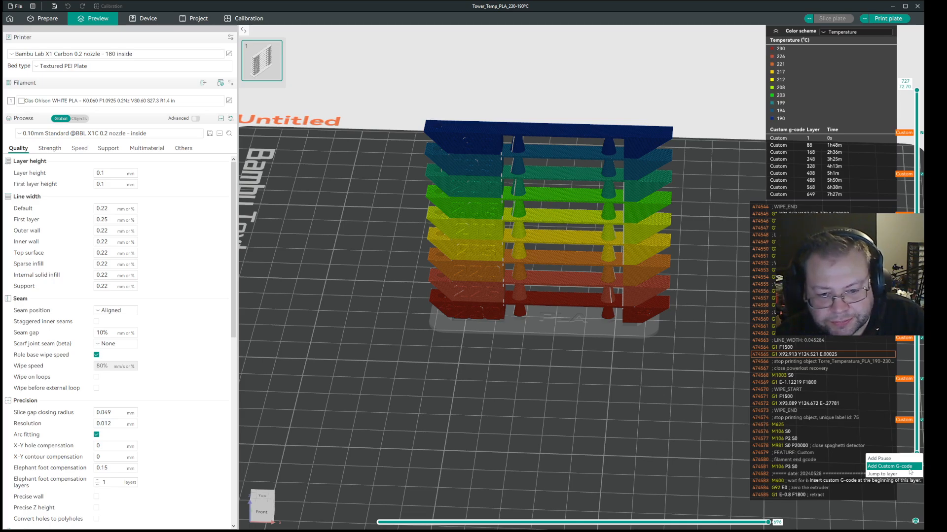
click(890, 467)
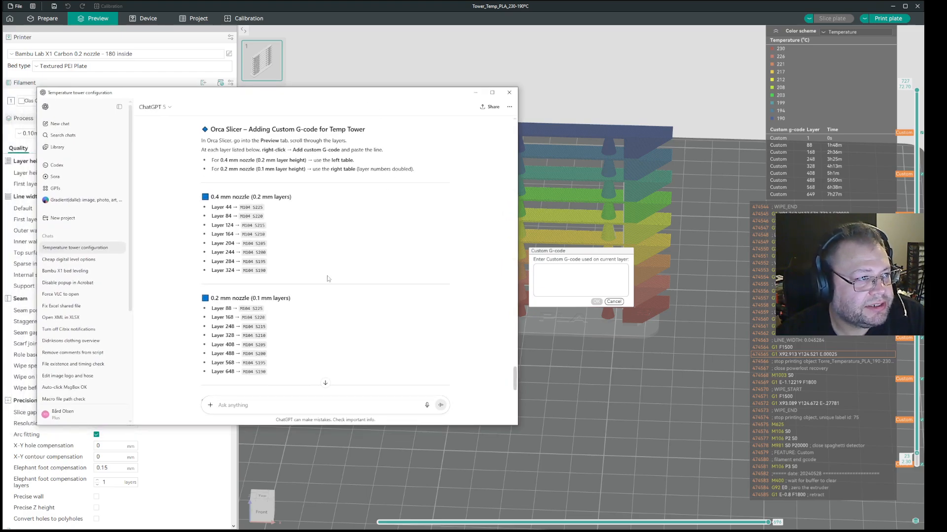
mouse_move(293, 186)
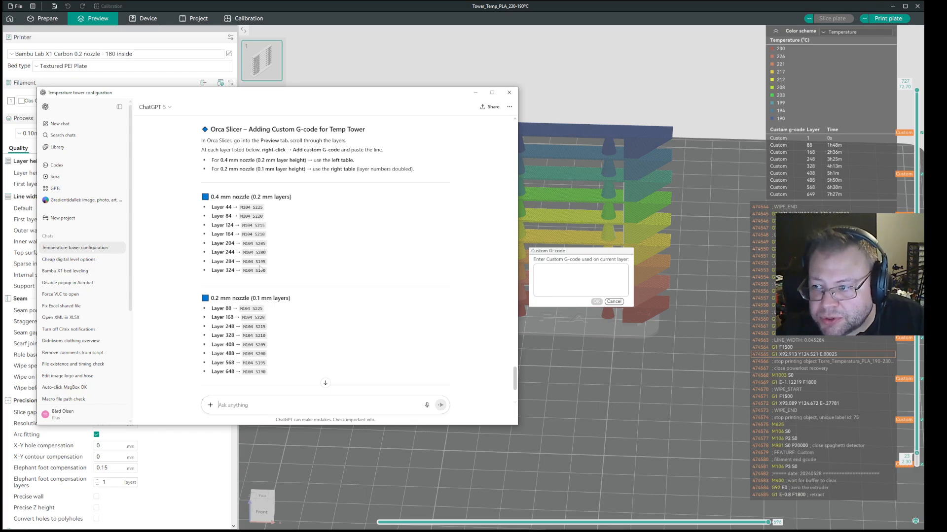
mouse_move(275, 270)
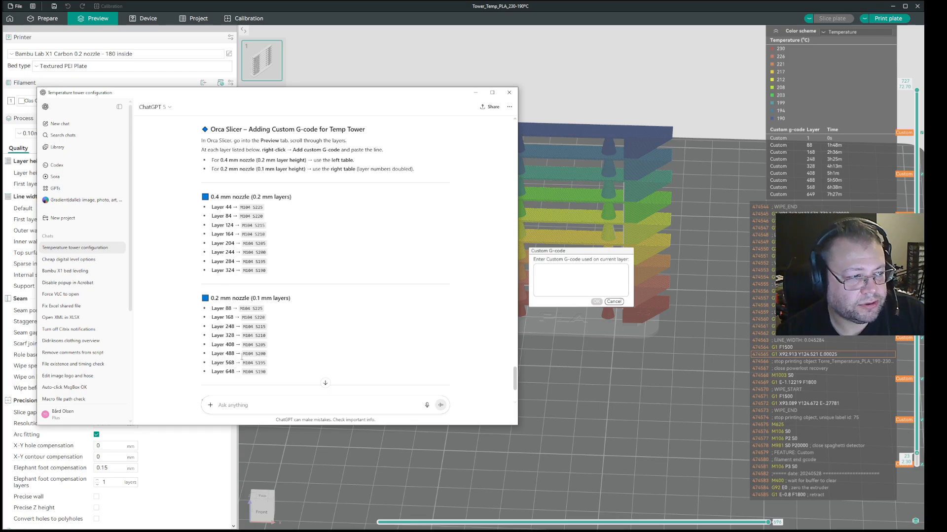
Step: Scroll ChatGPT's 0.2 mm layer list and select the M104 command for layer 88
scroll(down, 3)
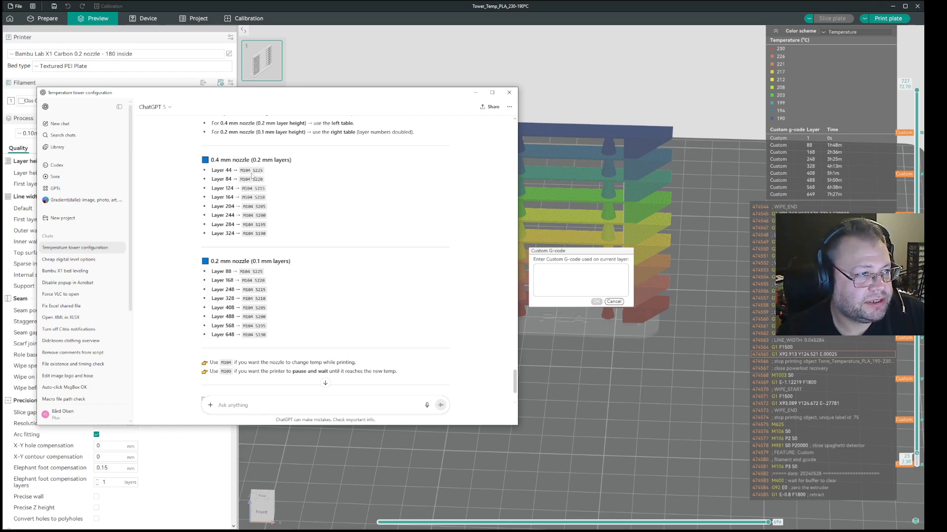
scroll(down, 3)
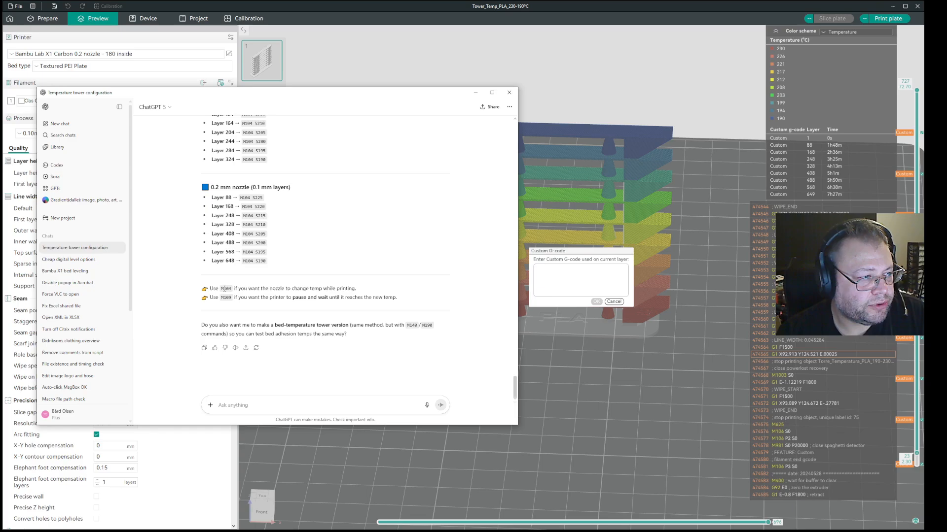
double_click(226, 288)
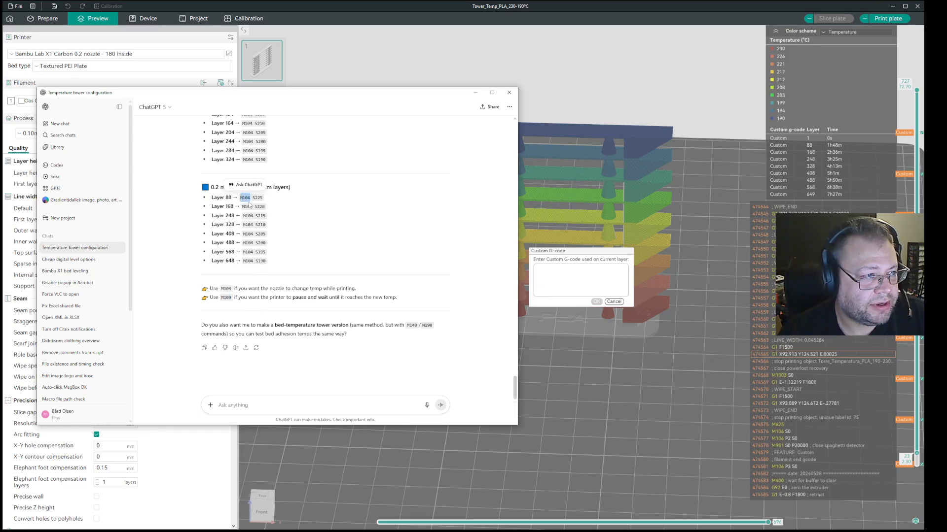
mouse_move(278, 315)
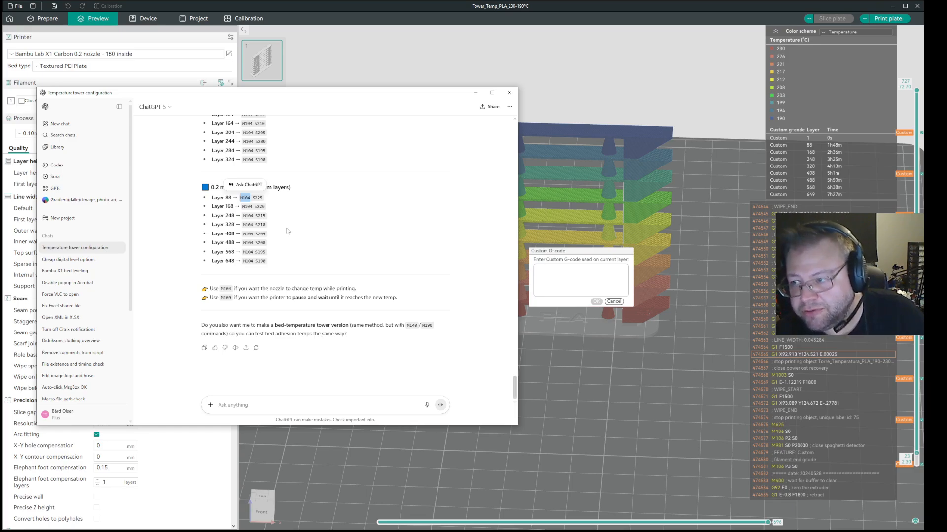
mouse_move(294, 245)
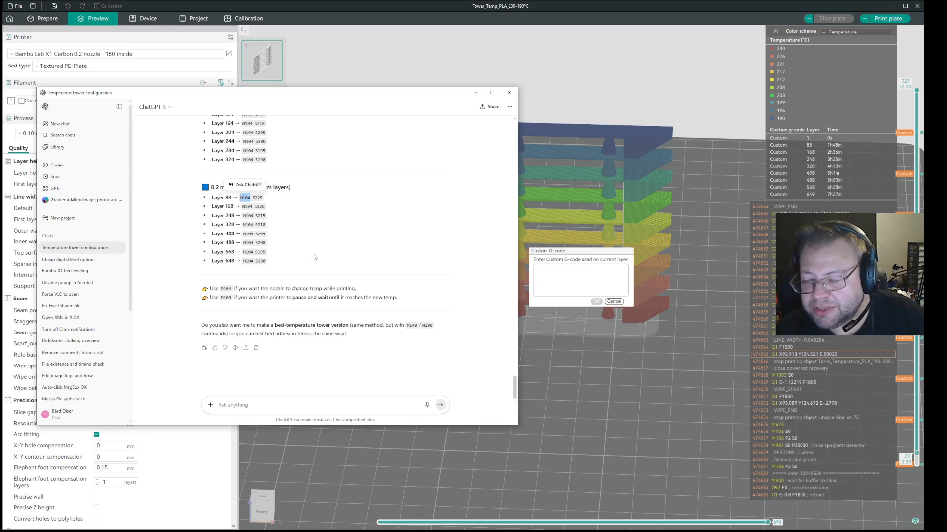
mouse_move(309, 255)
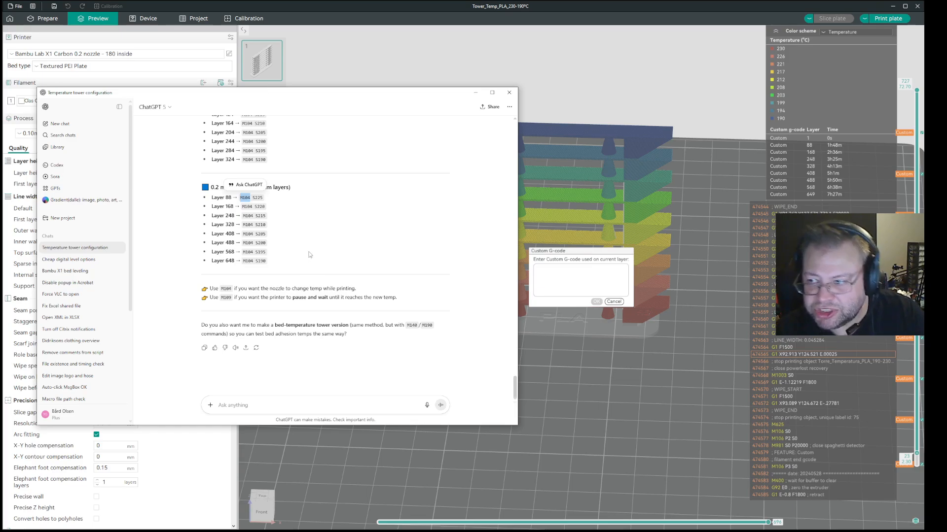
mouse_move(319, 284)
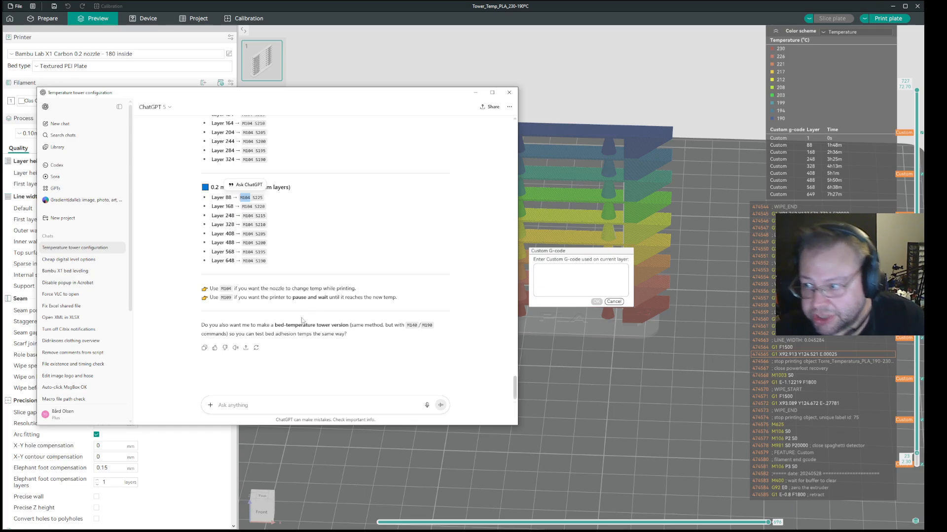
mouse_move(302, 321)
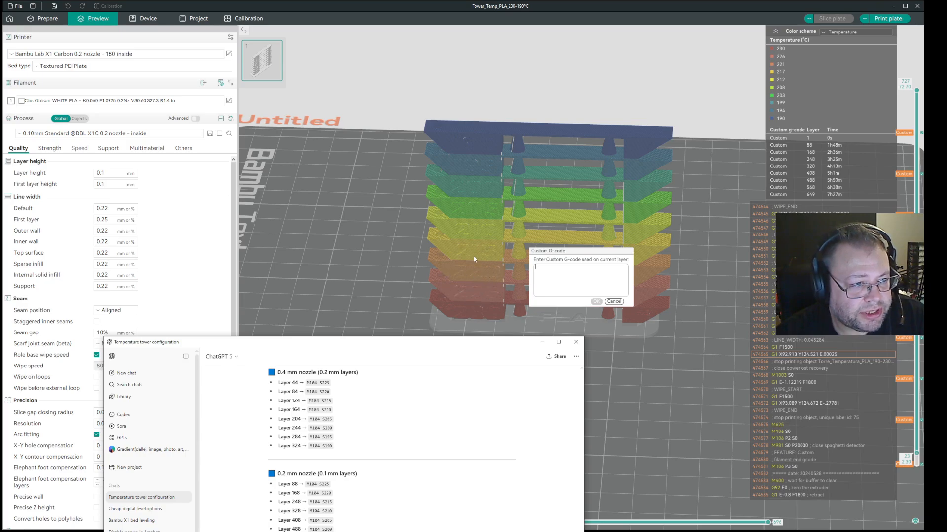
mouse_move(464, 348)
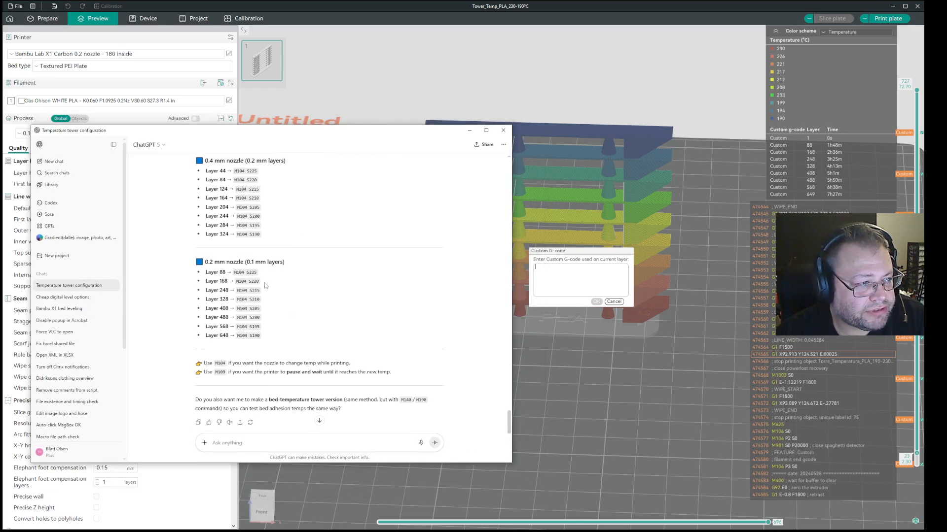
Step: Enter M104 S225 in the Custom G-code dialog and confirm it for the current layer
double_click(245, 272)
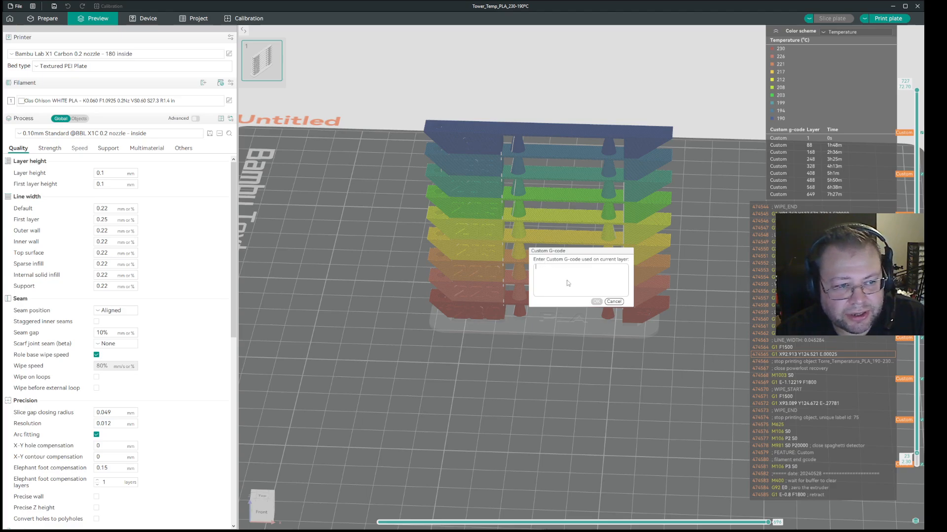
text(M104 S225)
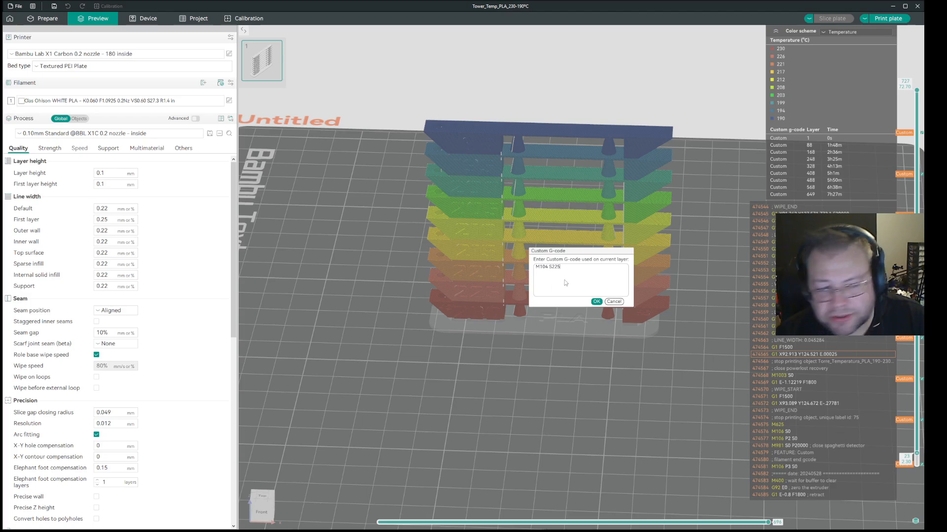
click(595, 301)
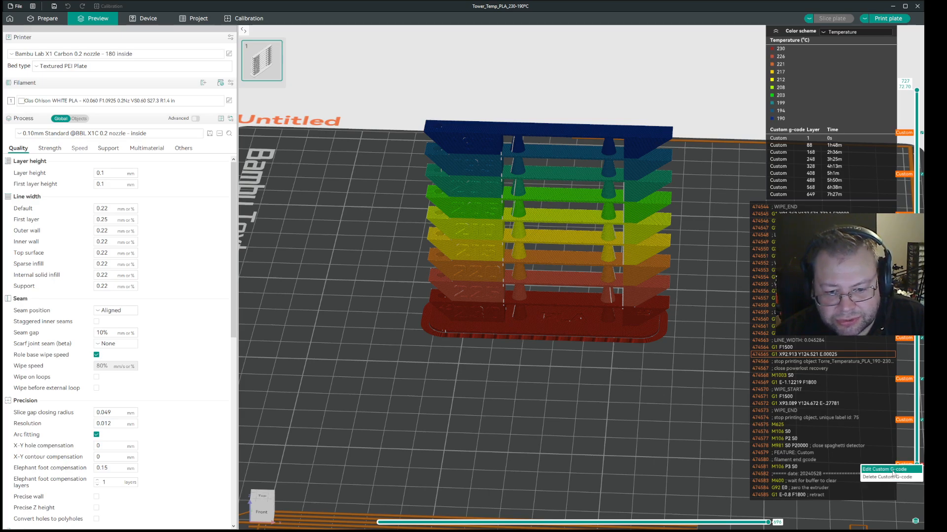
Step: Review the existing M104 S230 custom G-code on the lower marker and close the editor
click(883, 470)
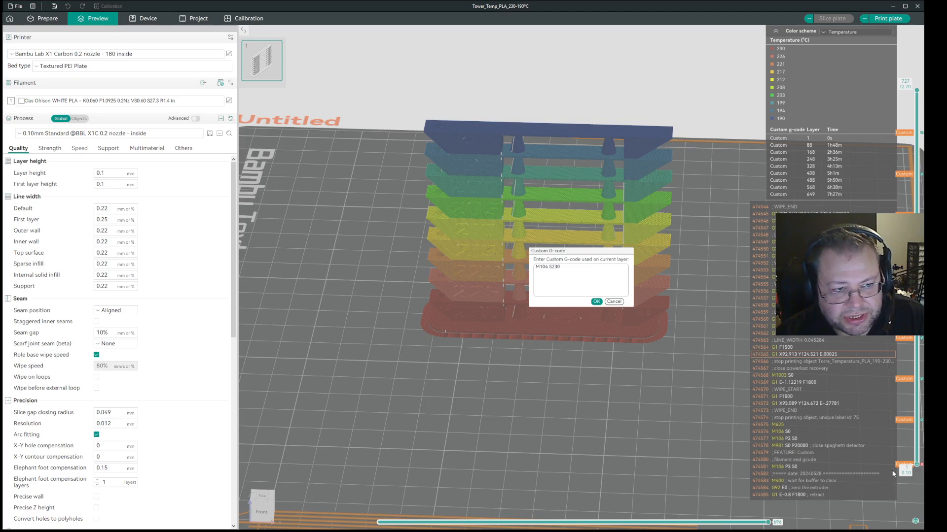
click(596, 302)
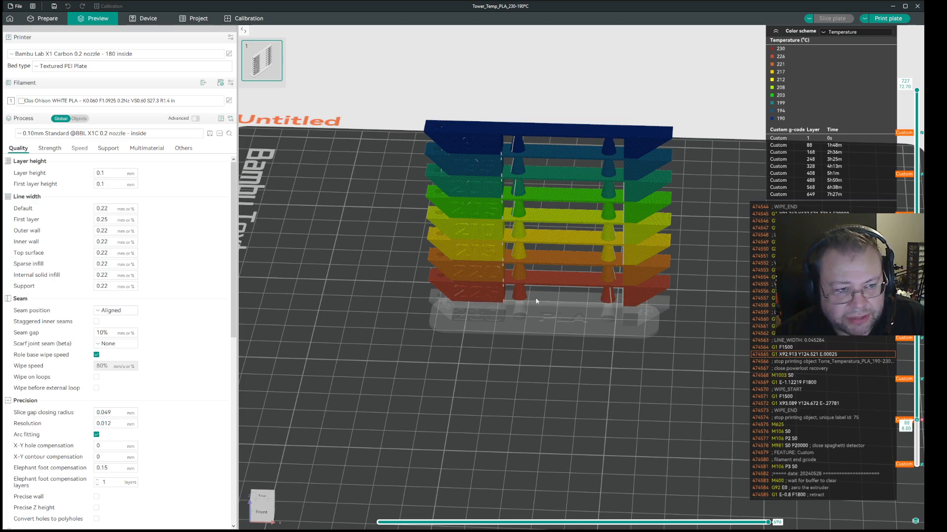
Step: Review the layer 88 marker's custom G-code, confirm M104 S225, and cancel without changes
click(548, 299)
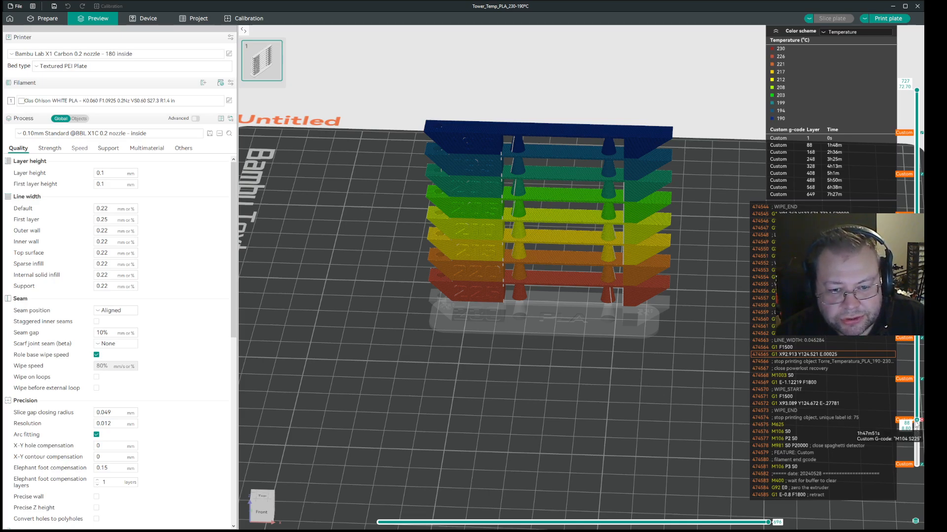
right_click(904, 424)
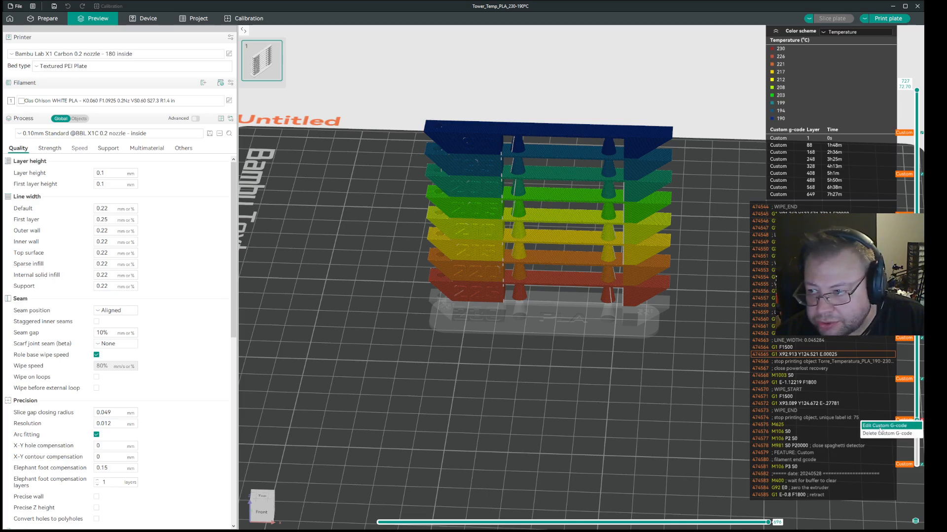
click(881, 426)
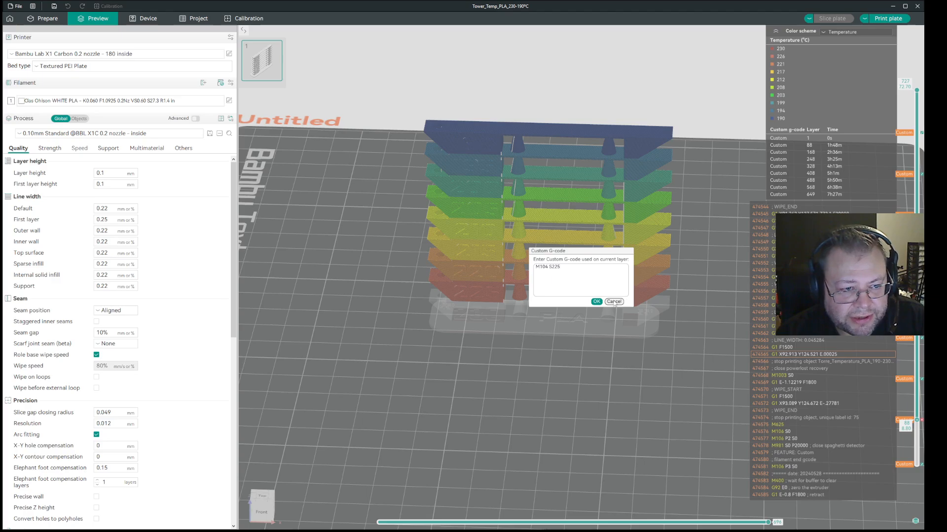
click(596, 302)
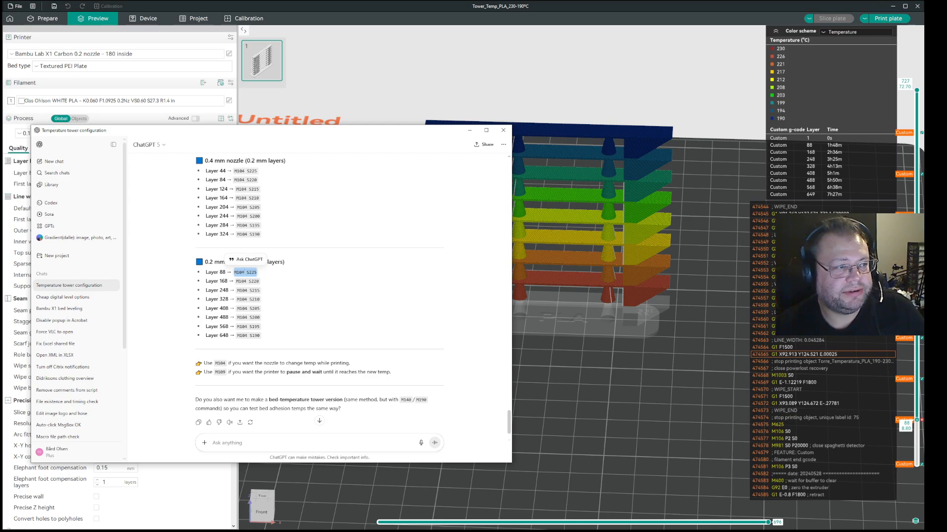
mouse_move(344, 338)
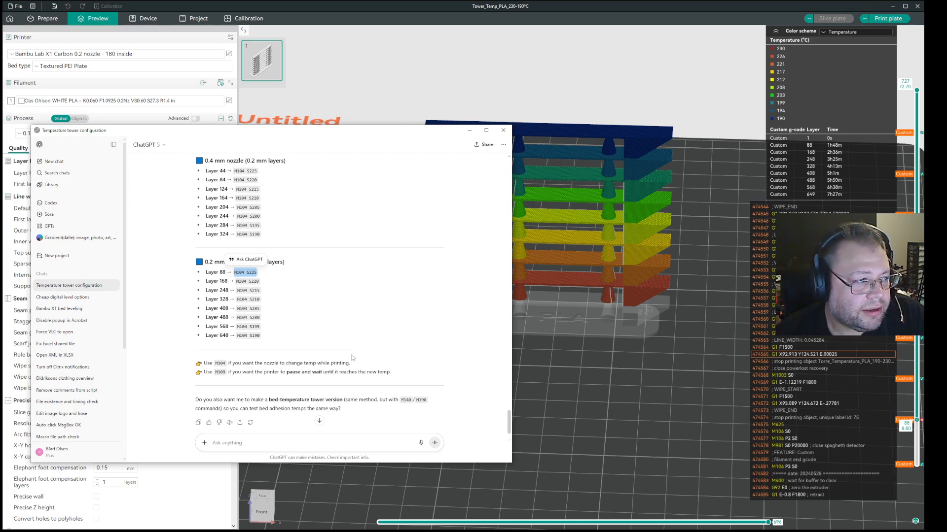
mouse_move(352, 350)
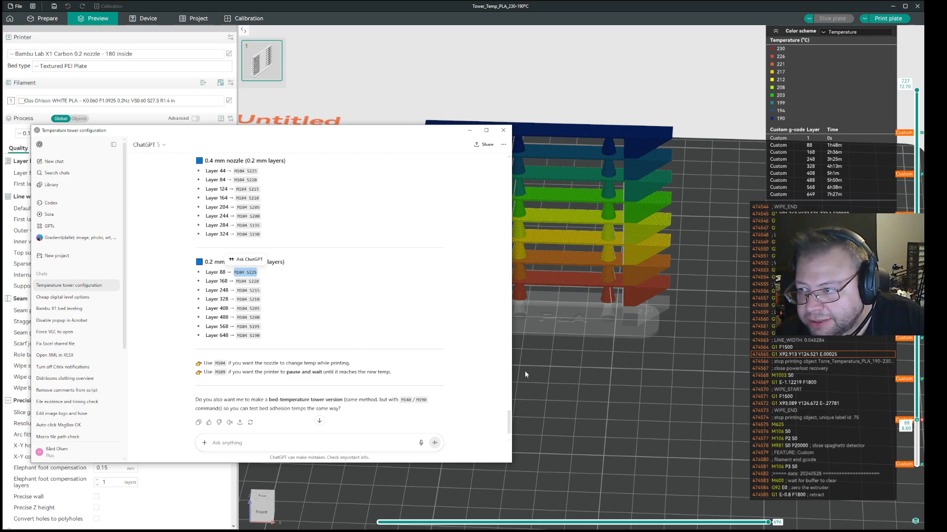
mouse_move(526, 362)
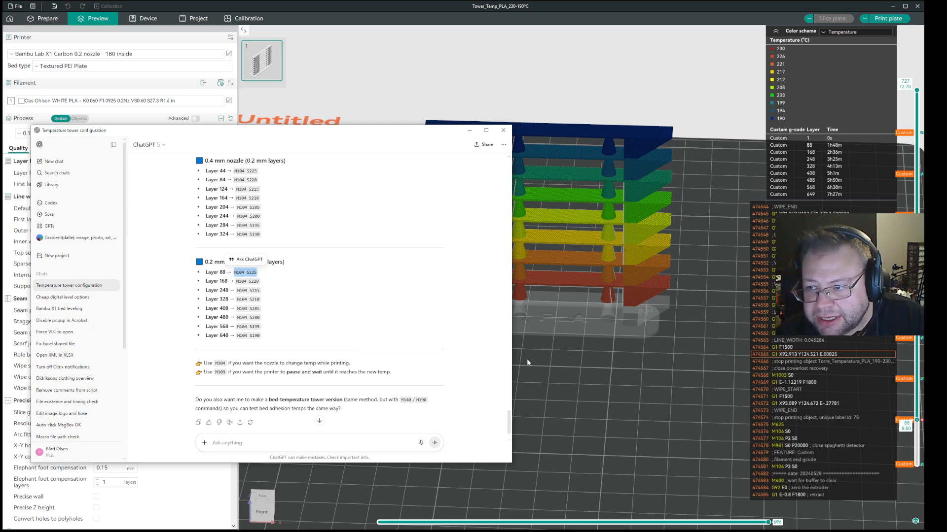
mouse_move(576, 346)
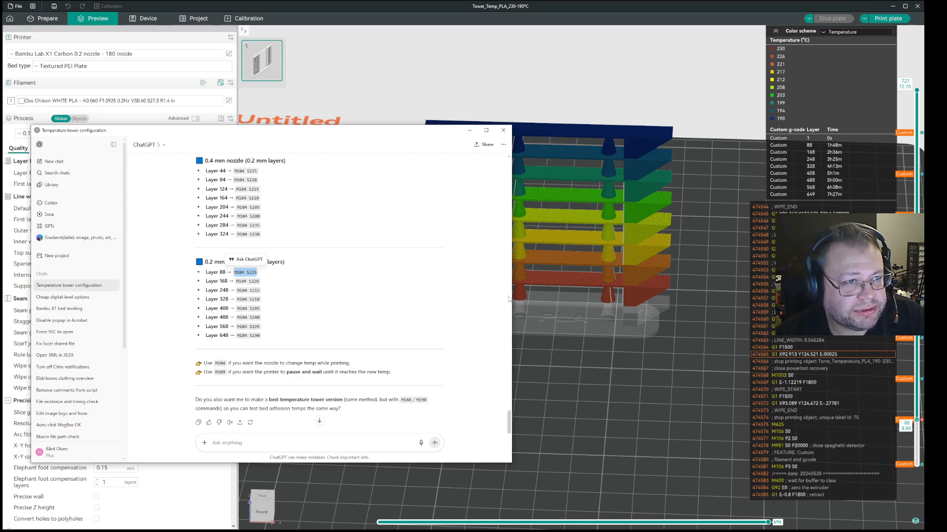
mouse_move(617, 275)
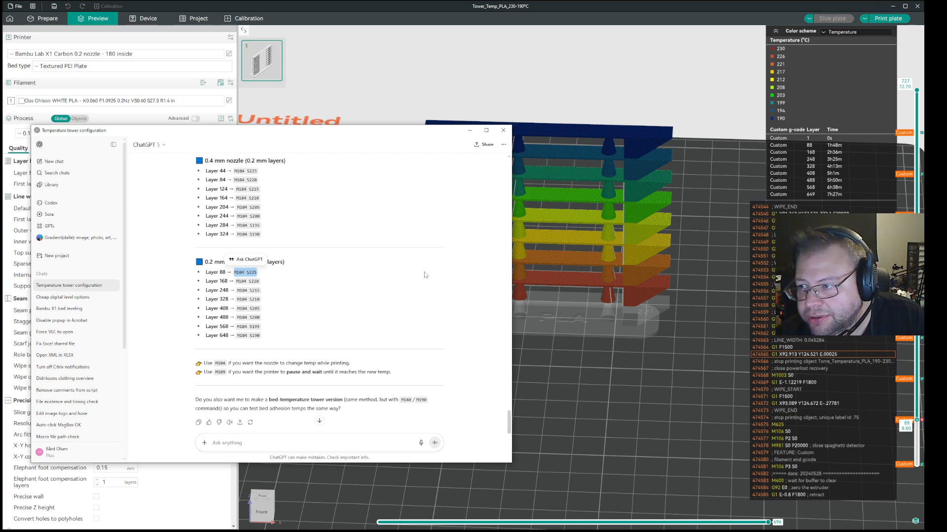
mouse_move(484, 266)
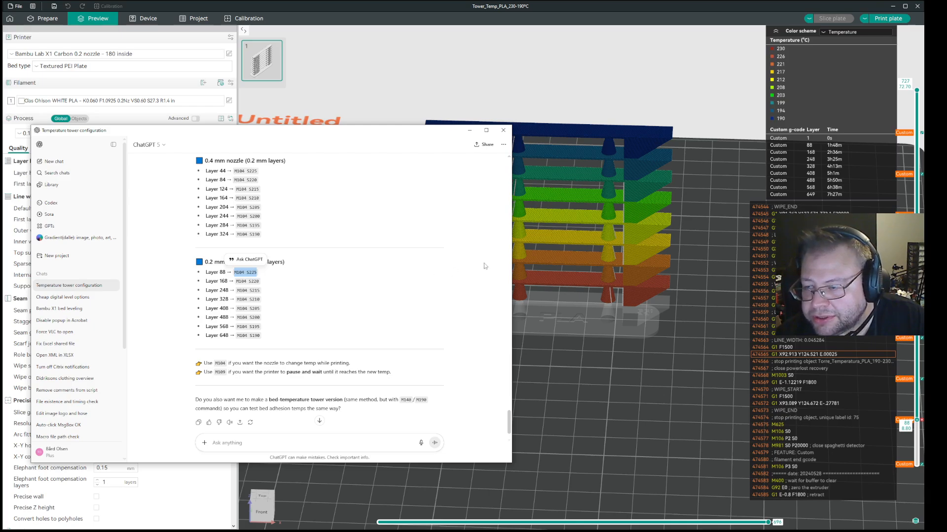